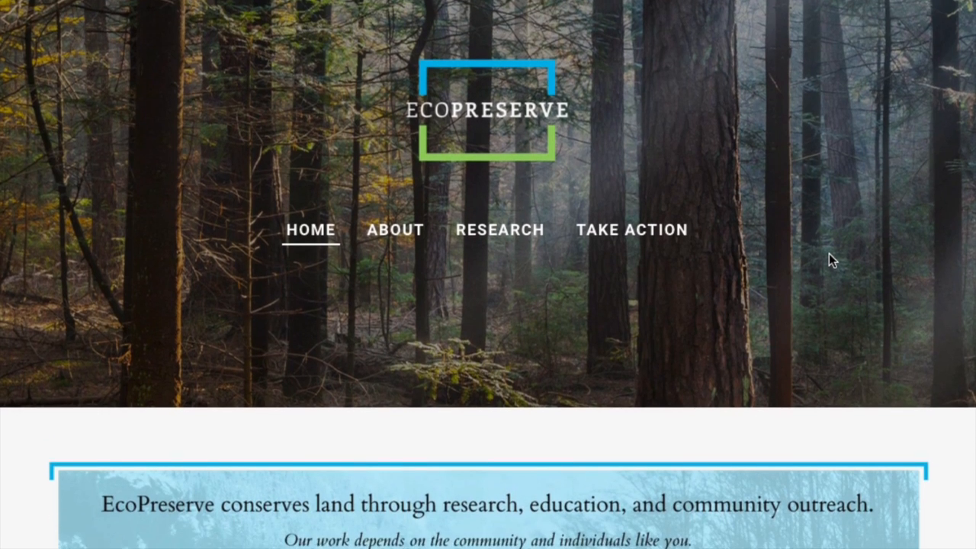
Create a standard page titled 'Research' in the EcoPreserve site's page list
{"action": "scroll", "scroll_direction": "down", "scroll_amount": 3}
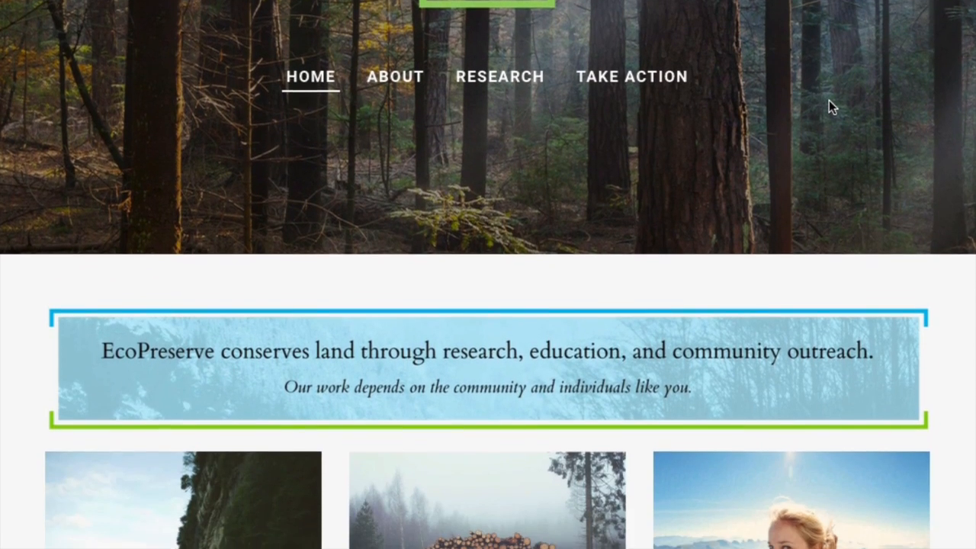
{"action": "scroll", "scroll_direction": "down", "scroll_amount": 3}
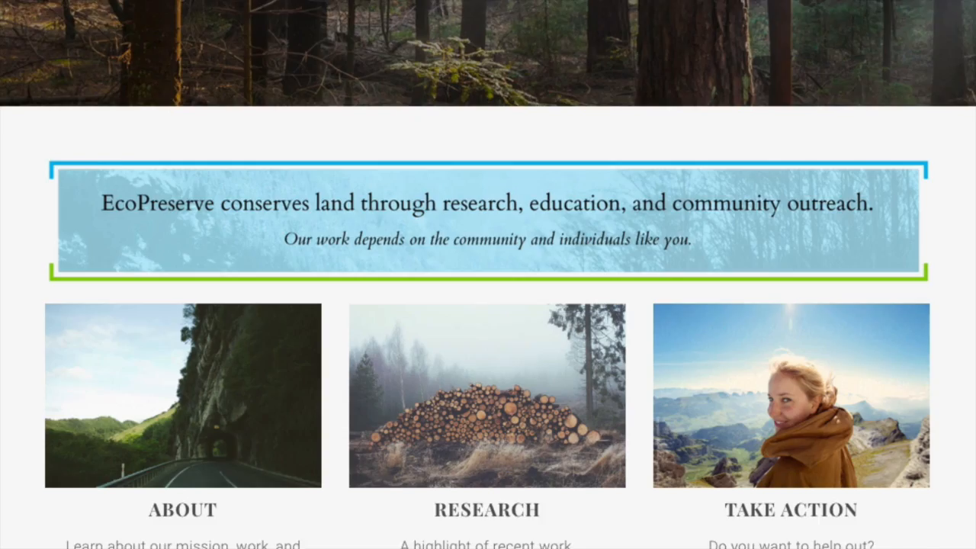
{"action": "scroll", "scroll_direction": "down", "scroll_amount": 3}
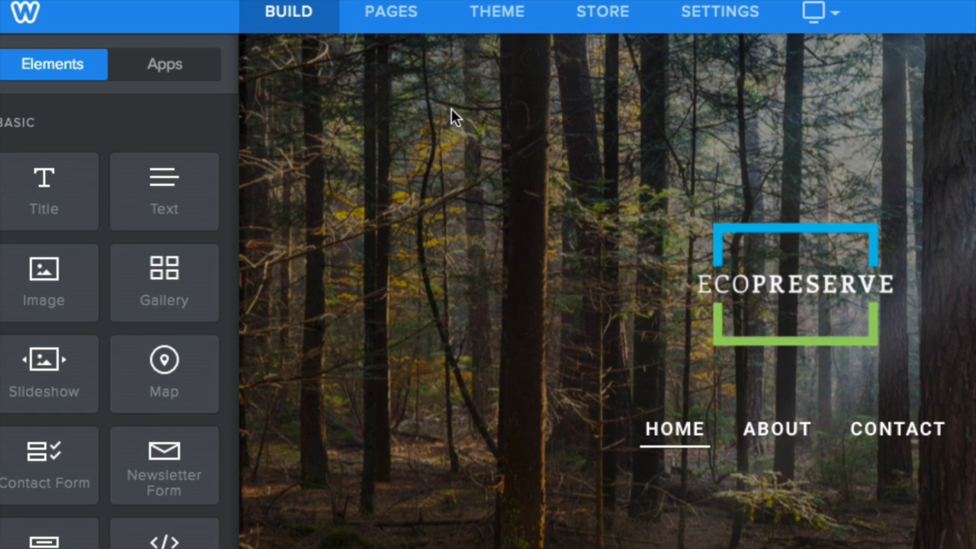
{"action": "left_click", "coordinate": [390, 11]}
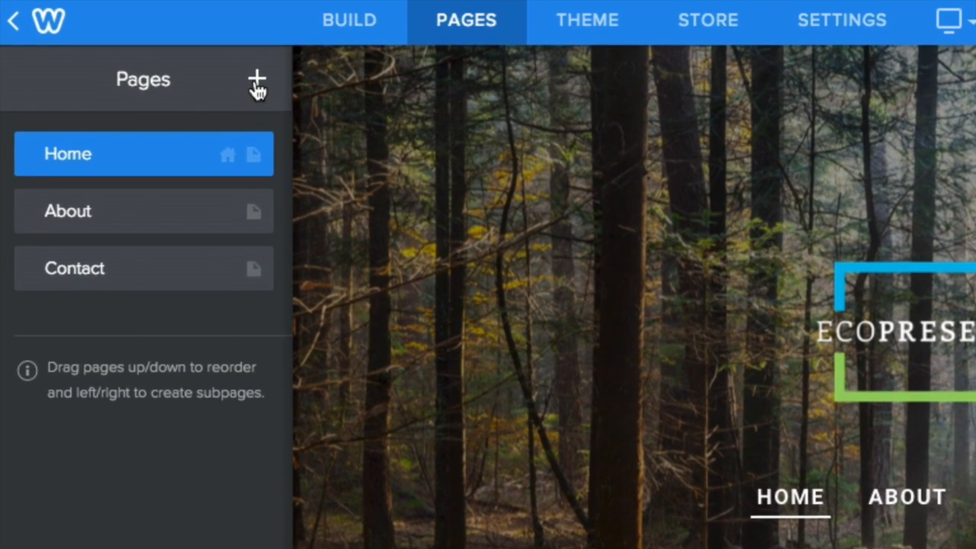
{"action": "left_click", "coordinate": [258, 79]}
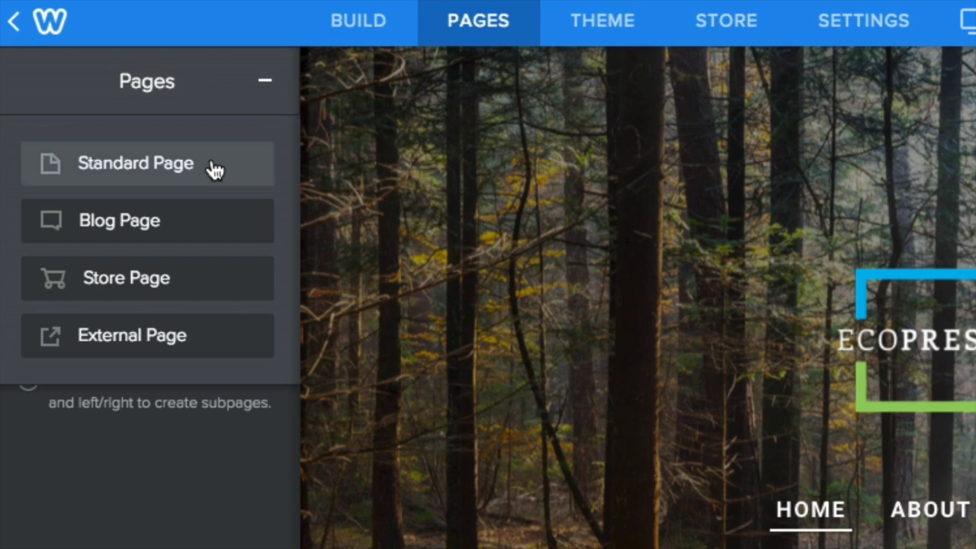
{"action": "left_click", "coordinate": [136, 163]}
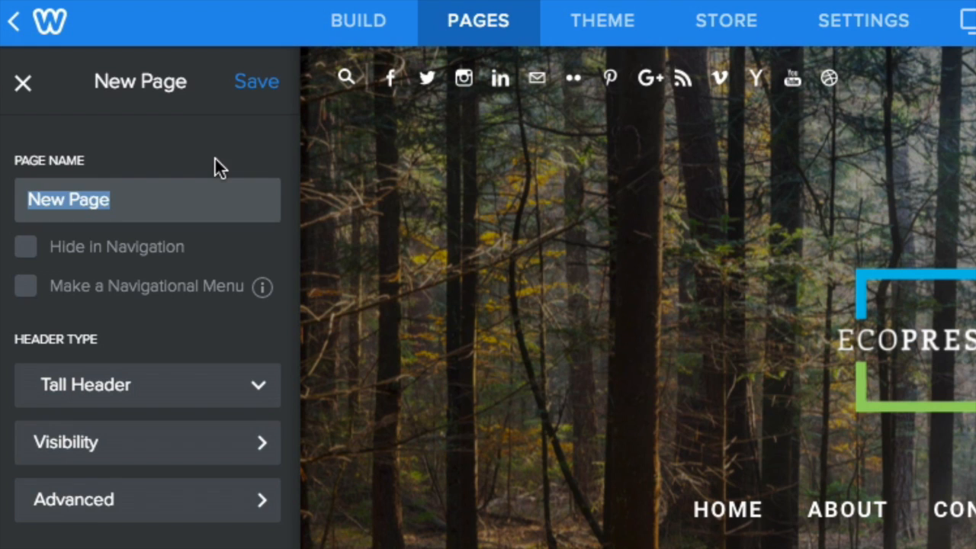
{"action": "type", "text": "Research"}
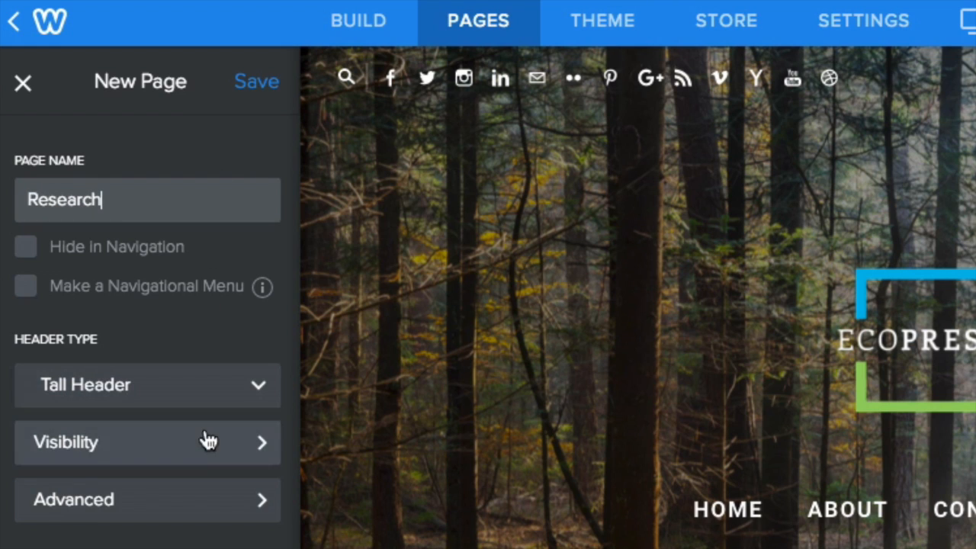
{"action": "mouse_move", "coordinate": [209, 507]}
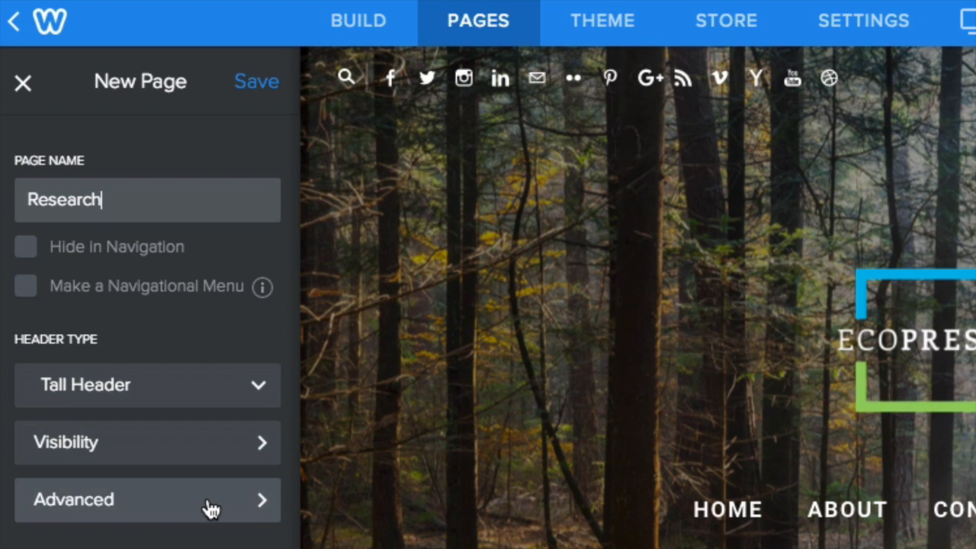
{"action": "mouse_move", "coordinate": [257, 81]}
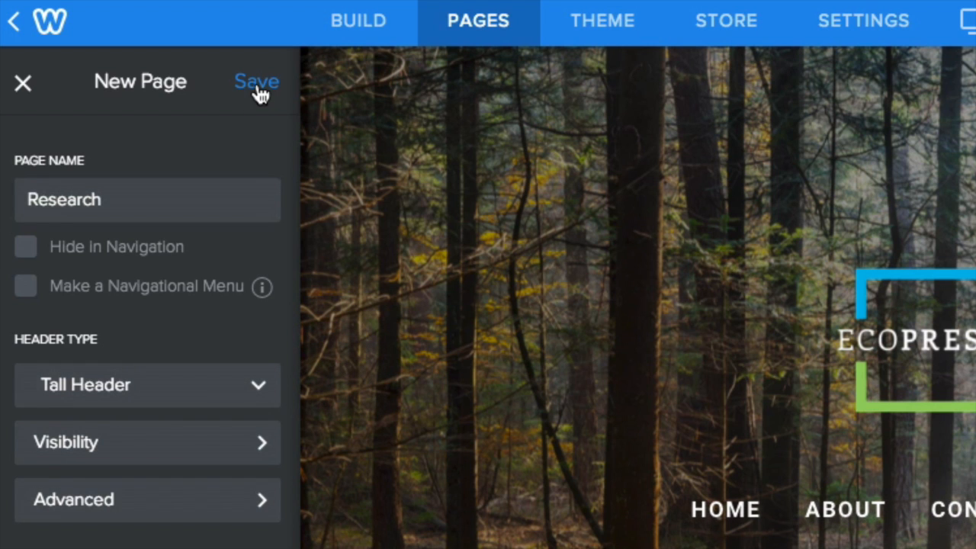
{"action": "left_click", "coordinate": [256, 81]}
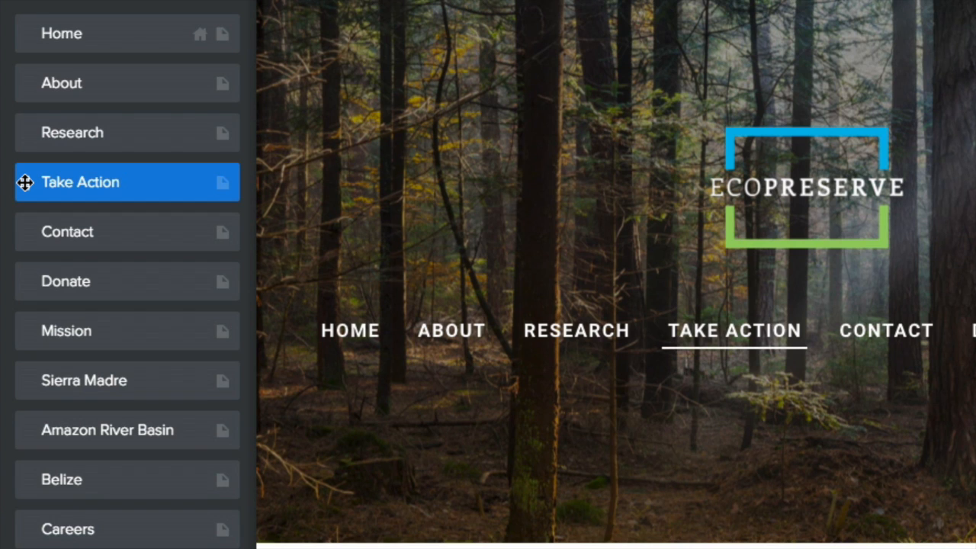
{"action": "mouse_move", "coordinate": [8, 347]}
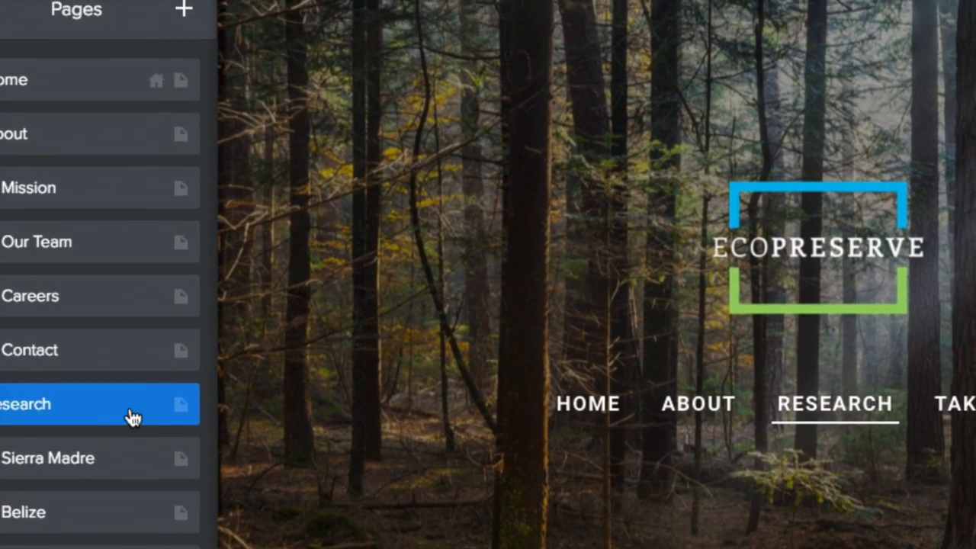
Make the Research page a navigational menu, then select the footer's Contact Us text
{"action": "left_click", "coordinate": [46, 404]}
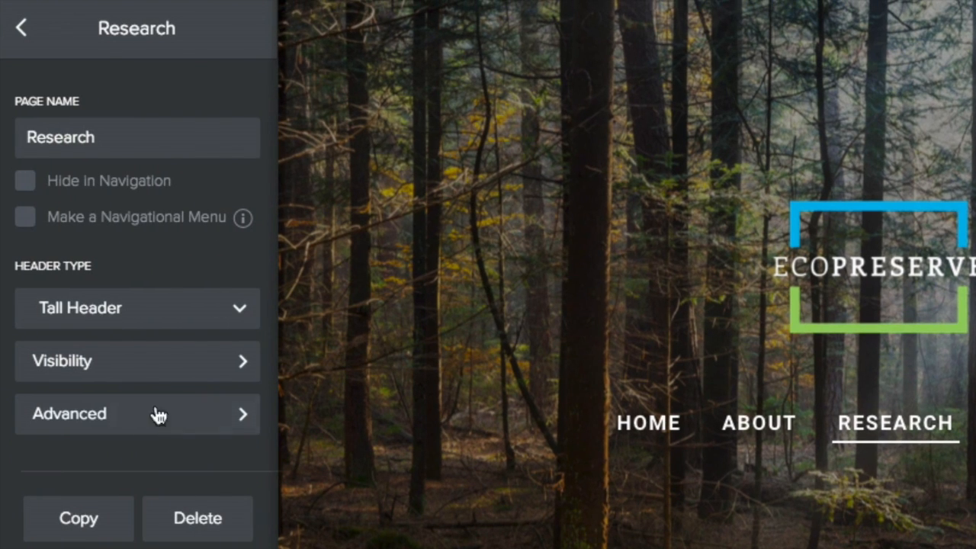
{"action": "left_click", "coordinate": [25, 217]}
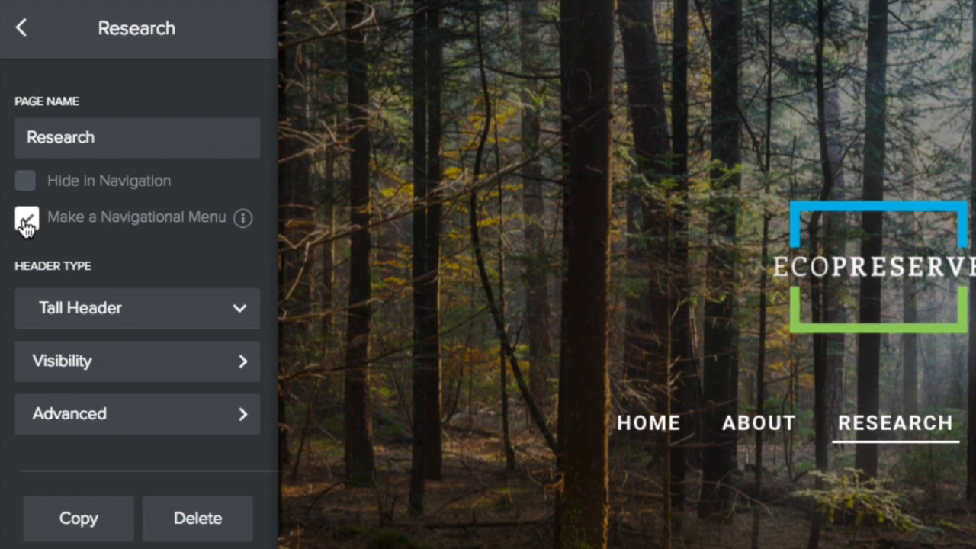
{"action": "left_click", "coordinate": [26, 217]}
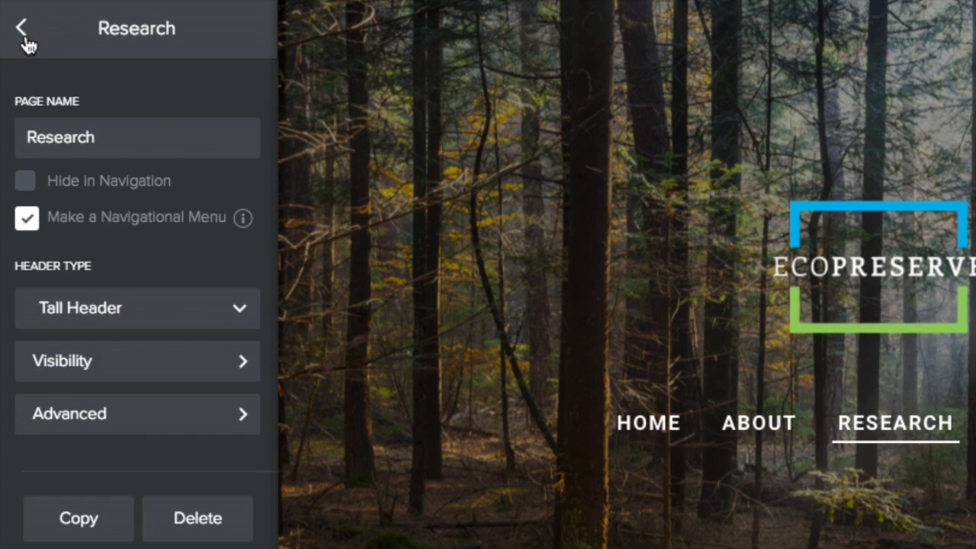
{"action": "left_click", "coordinate": [23, 29]}
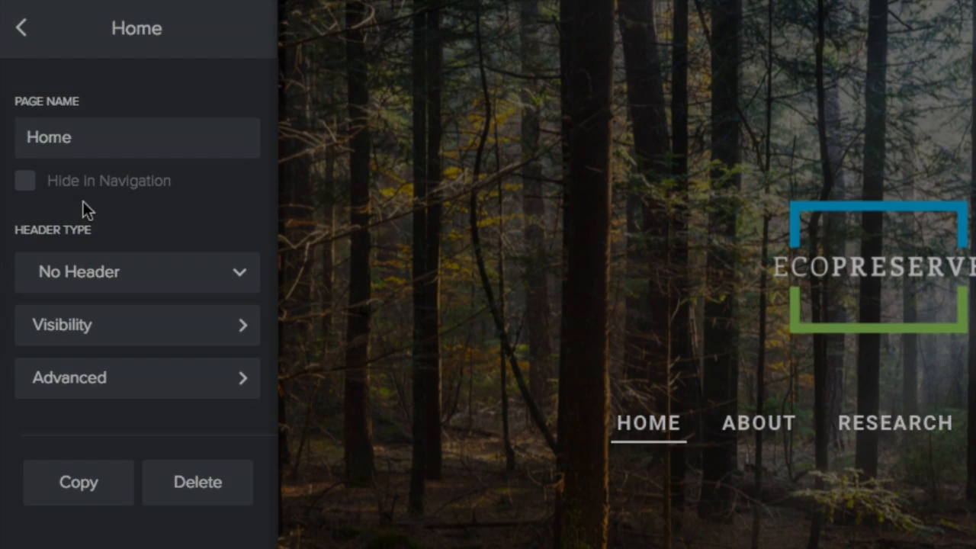
{"action": "left_click", "coordinate": [21, 28]}
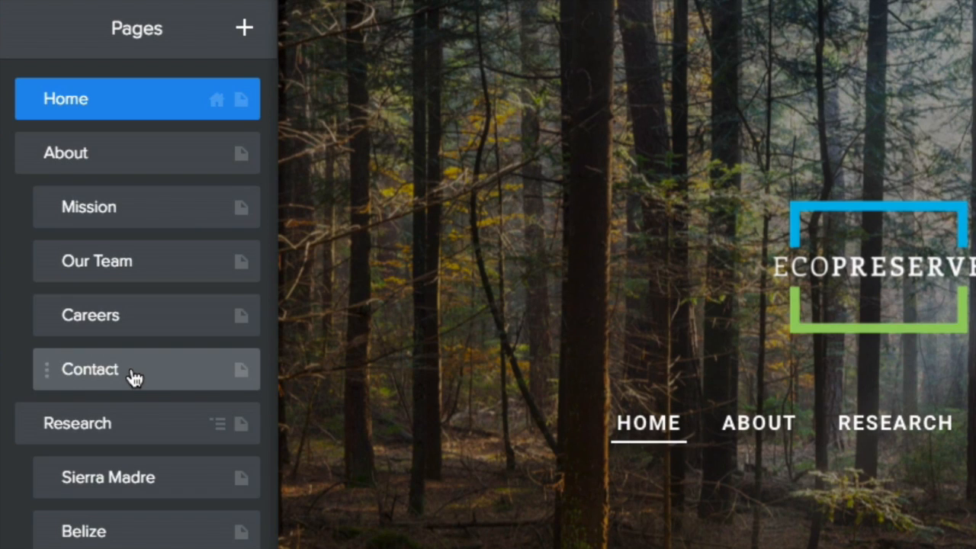
{"action": "left_click", "coordinate": [89, 369]}
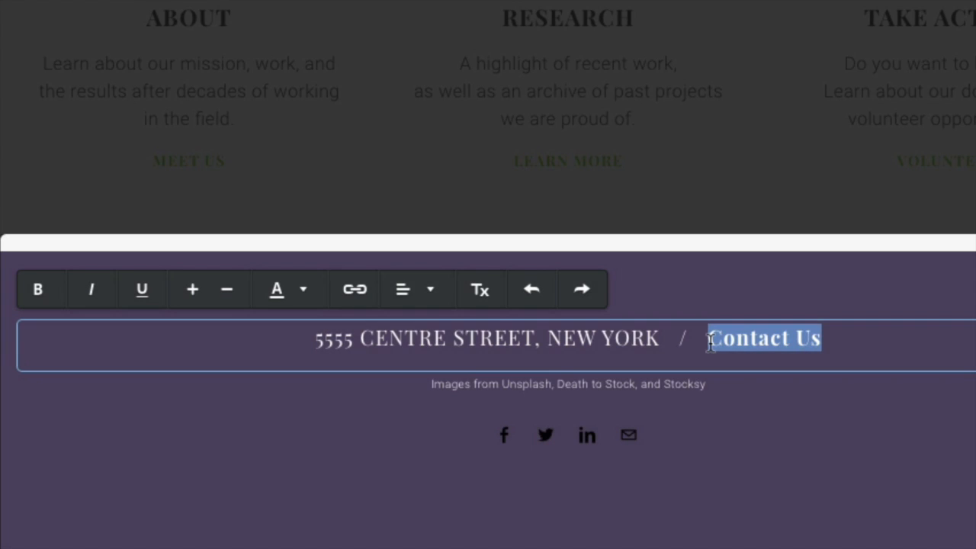
Link the footer 'Contact Us' text to the Contact standard page
{"action": "left_click", "coordinate": [354, 289]}
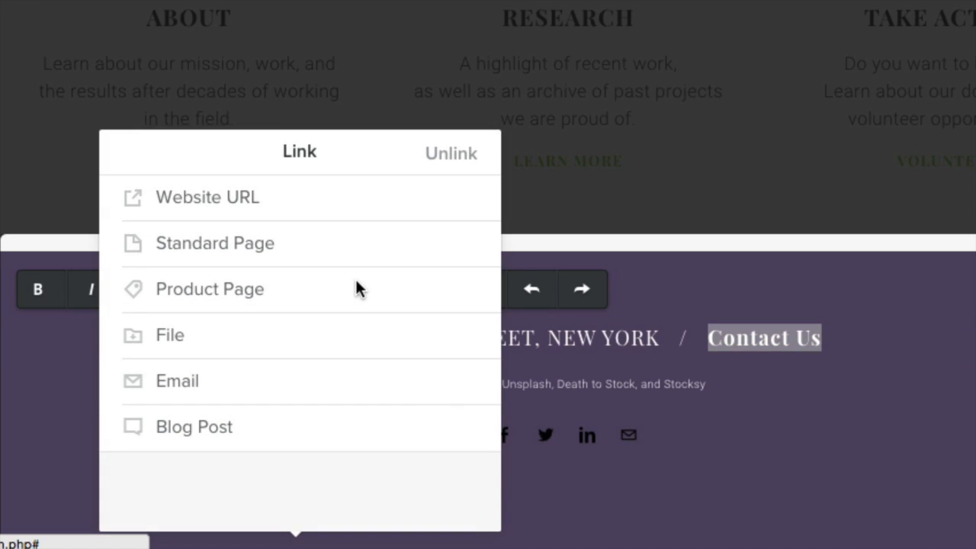
{"action": "left_click", "coordinate": [215, 242]}
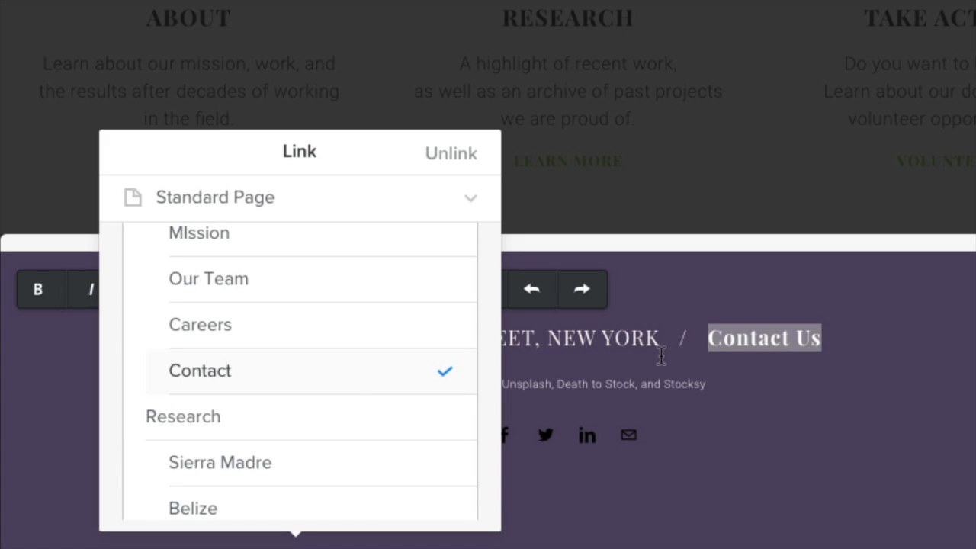
{"action": "left_click", "coordinate": [200, 370]}
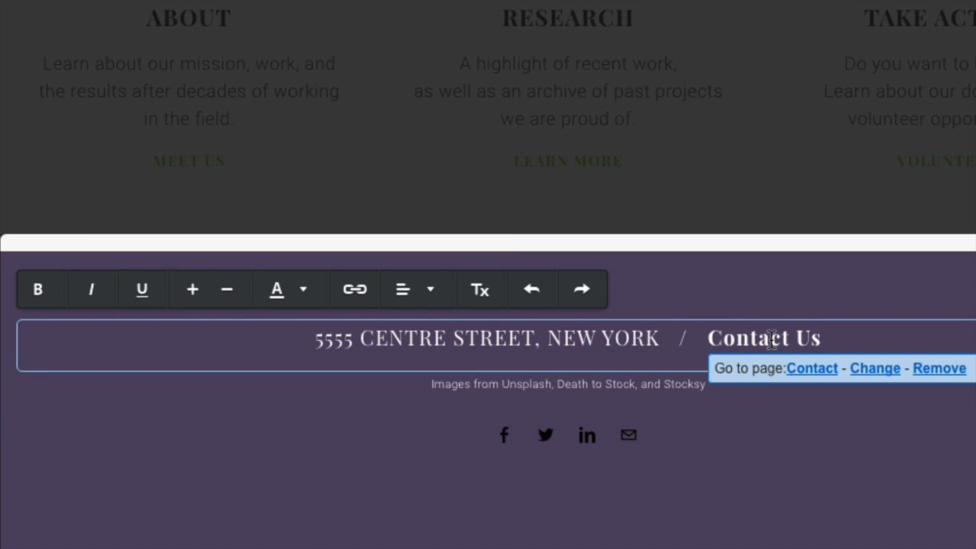